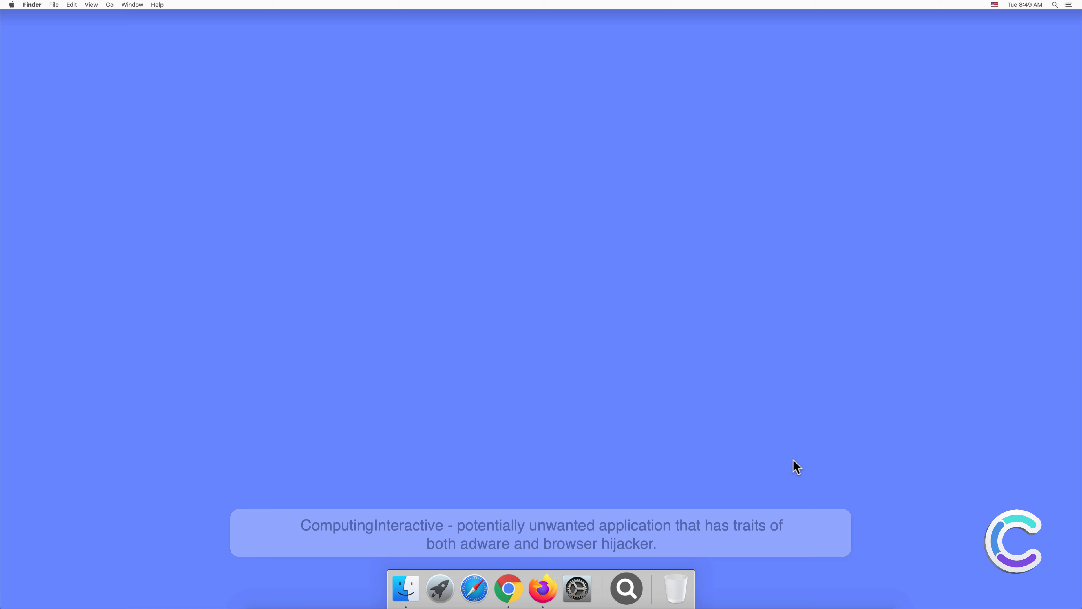
Step: Check the Applications folder contents in Finder and close the window
{"action": "left_click", "coordinate": [406, 590]}
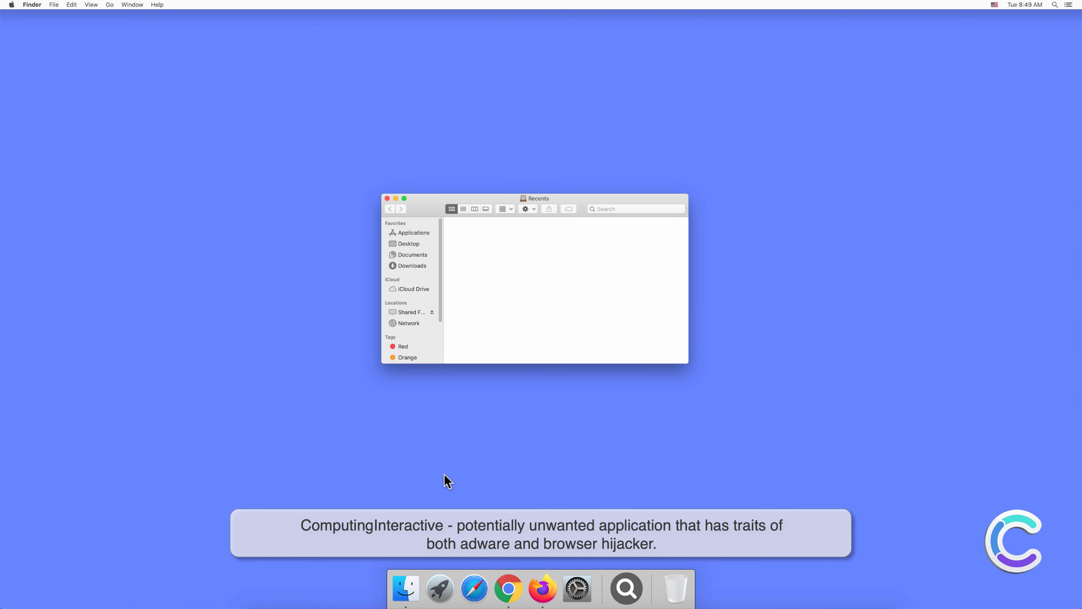
{"action": "left_click", "coordinate": [414, 233]}
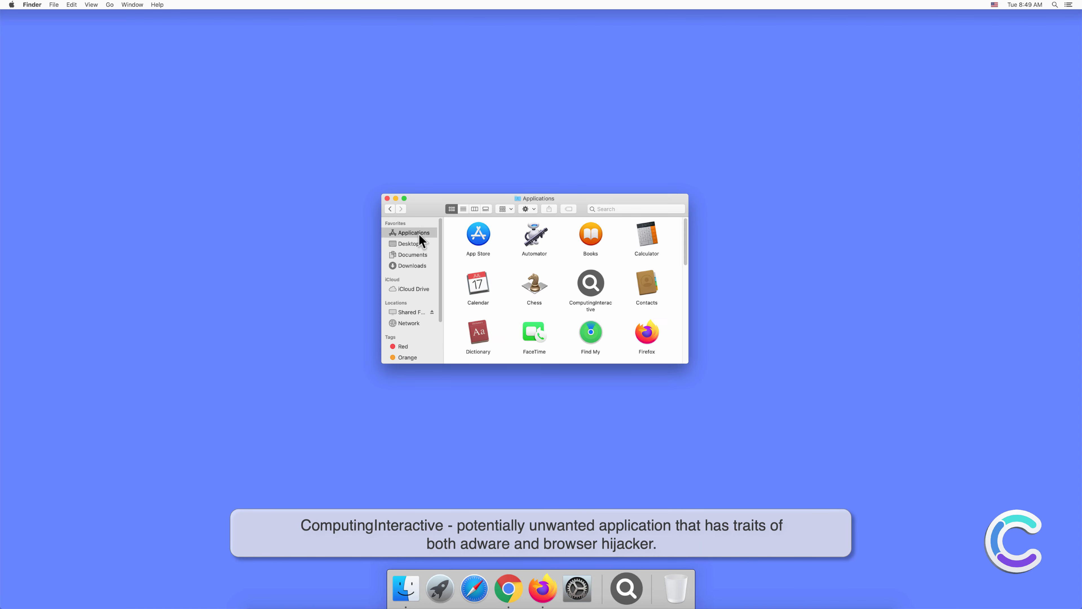
{"action": "mouse_move", "coordinate": [594, 311]}
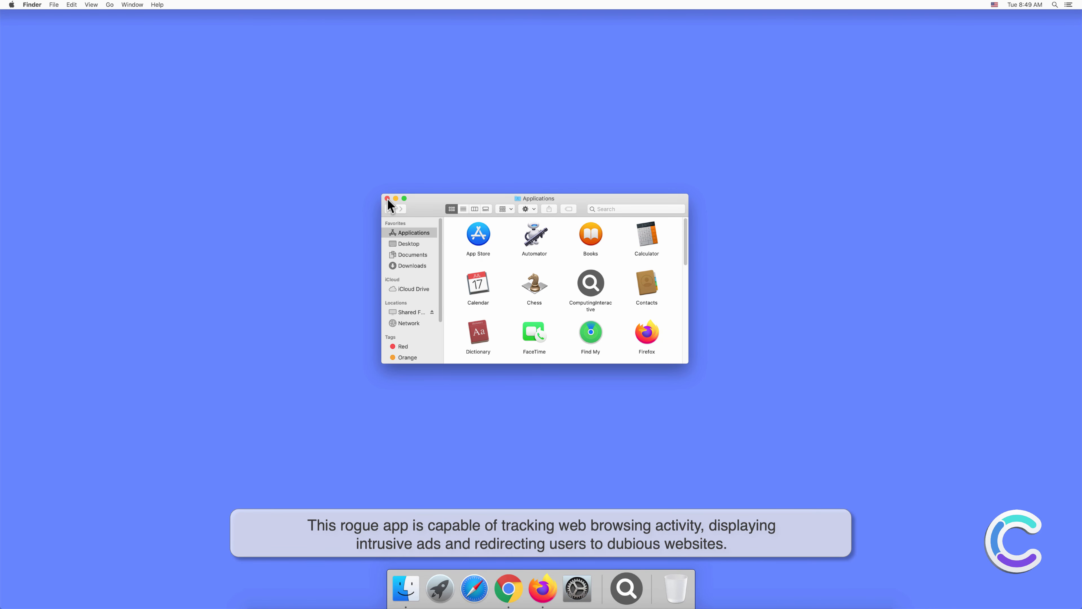
{"action": "left_click", "coordinate": [387, 198]}
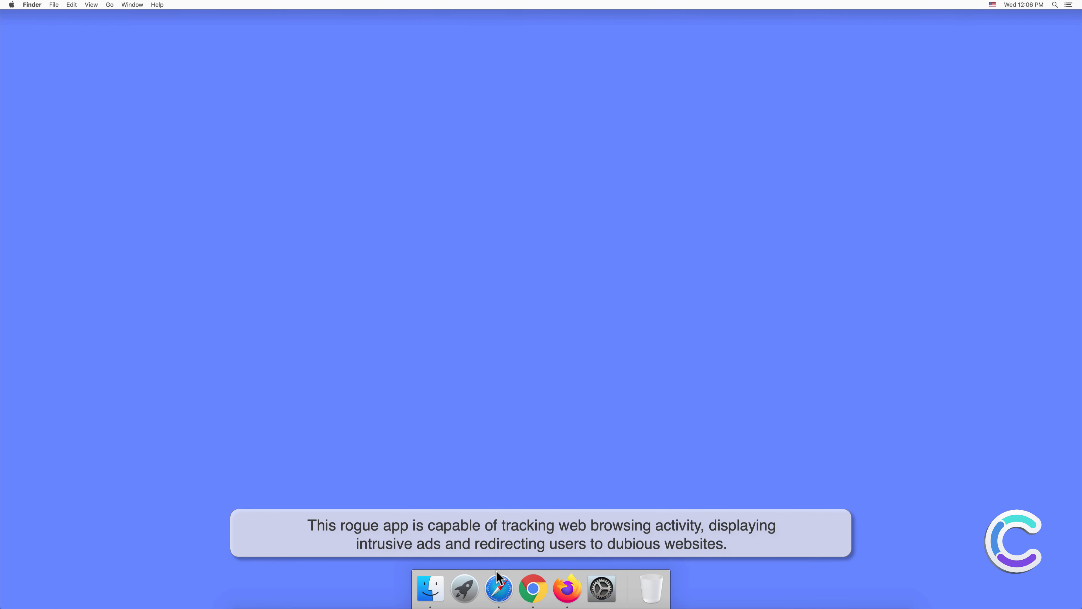
Step: Launch Safari and bring up Preferences on the Extensions list showing ComputingInteractive
{"action": "left_click", "coordinate": [497, 590]}
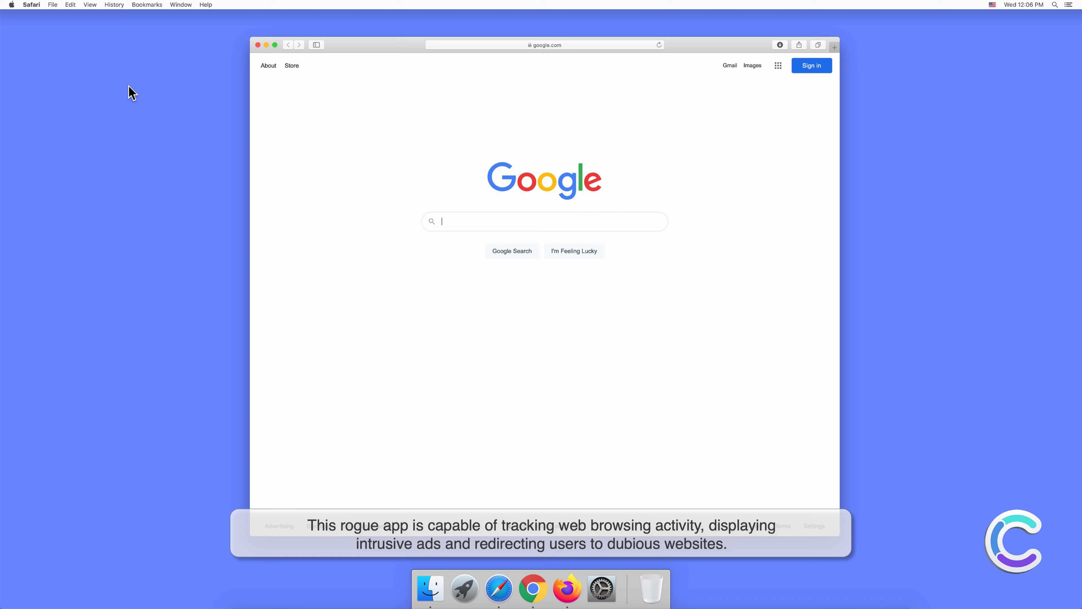
{"action": "left_click", "coordinate": [31, 5]}
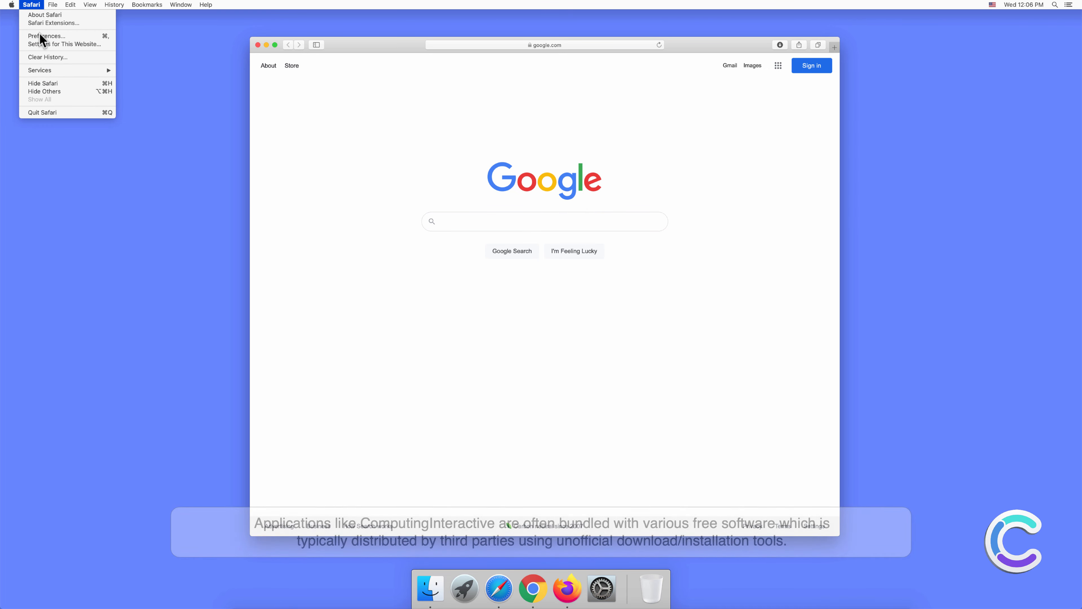
{"action": "left_click", "coordinate": [45, 36]}
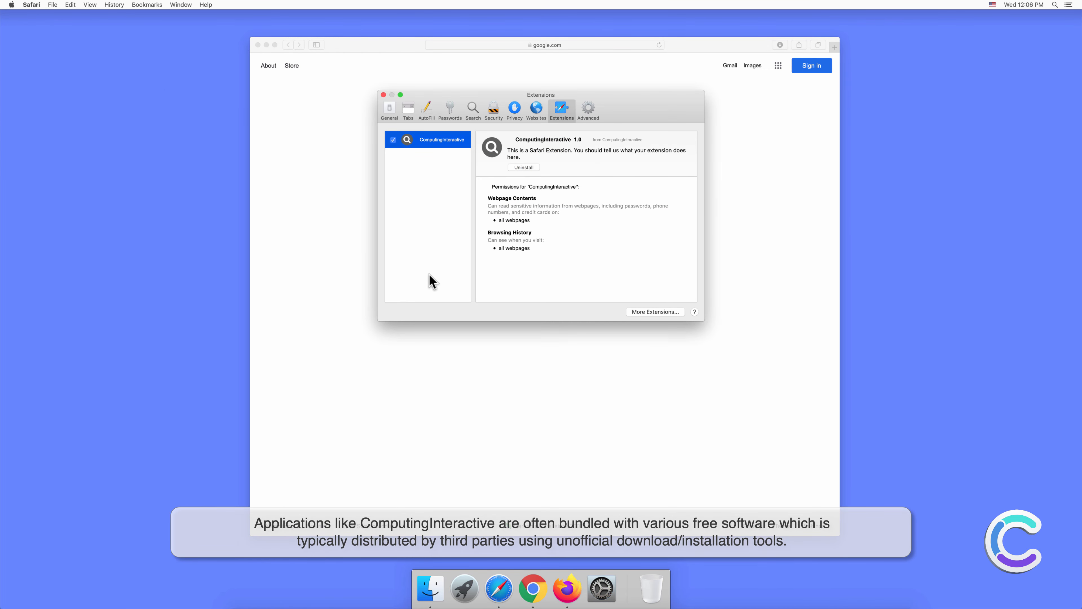
{"action": "mouse_move", "coordinate": [425, 282]}
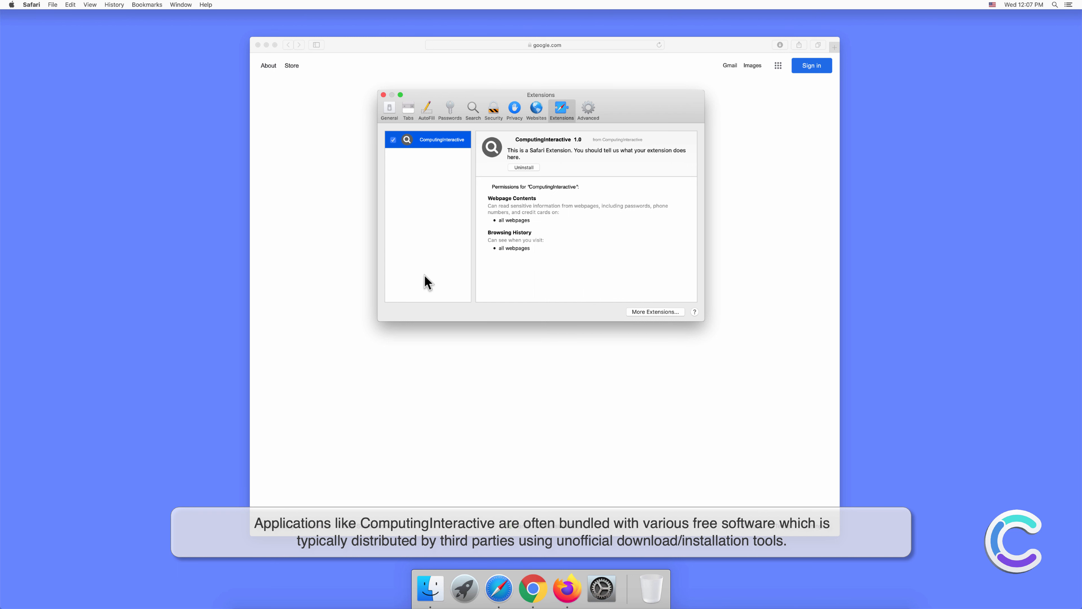
{"action": "mouse_move", "coordinate": [386, 174]}
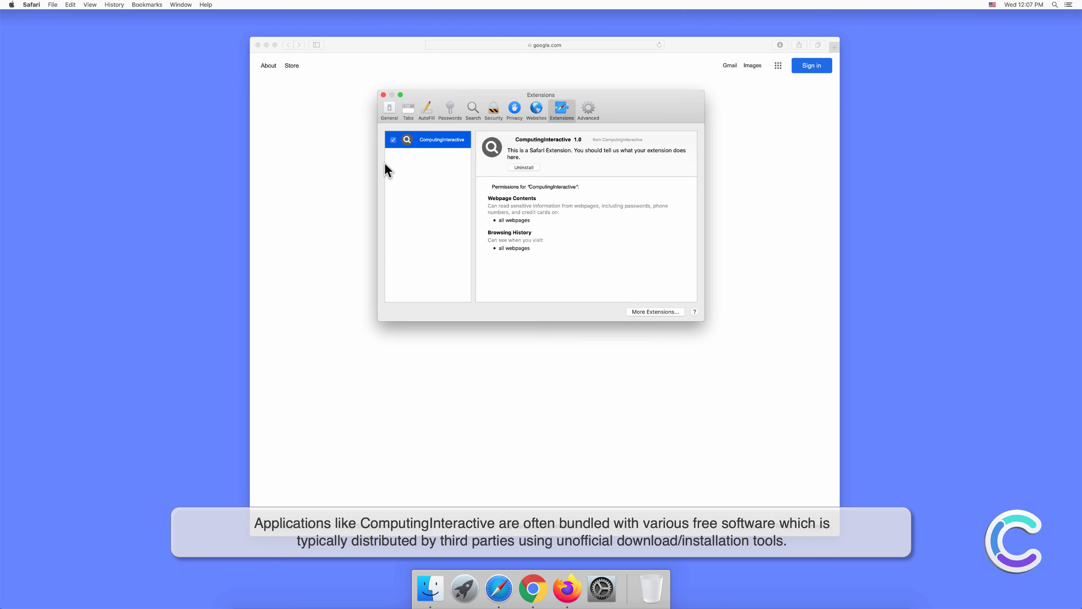
Step: Run Google searches 'search e…' and 'testing' in two tabs, then close Safari
{"action": "left_click", "coordinate": [382, 95]}
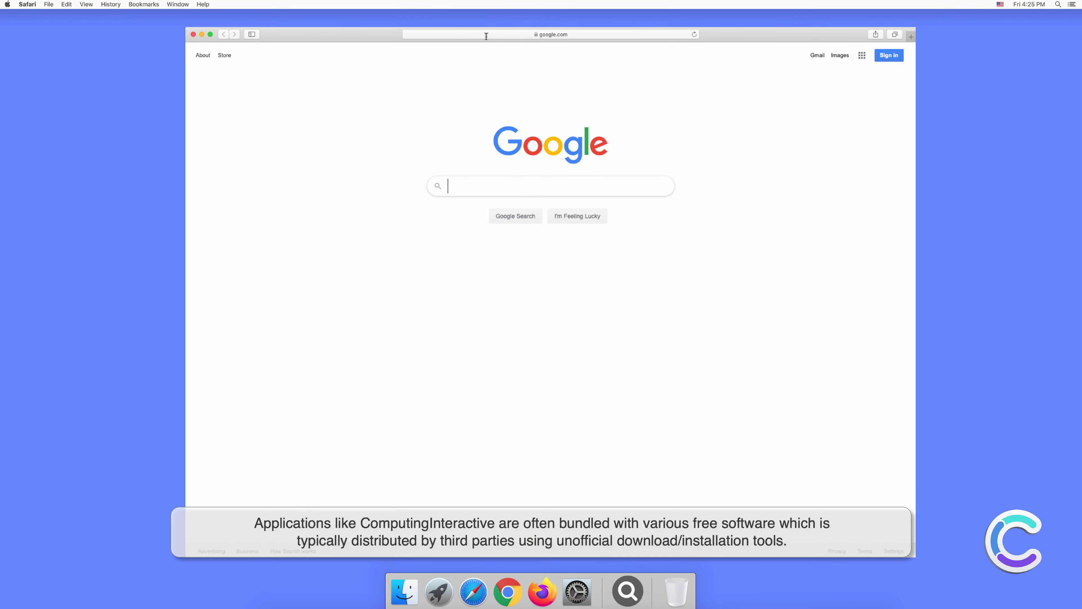
{"action": "type", "text": "search engine test"}
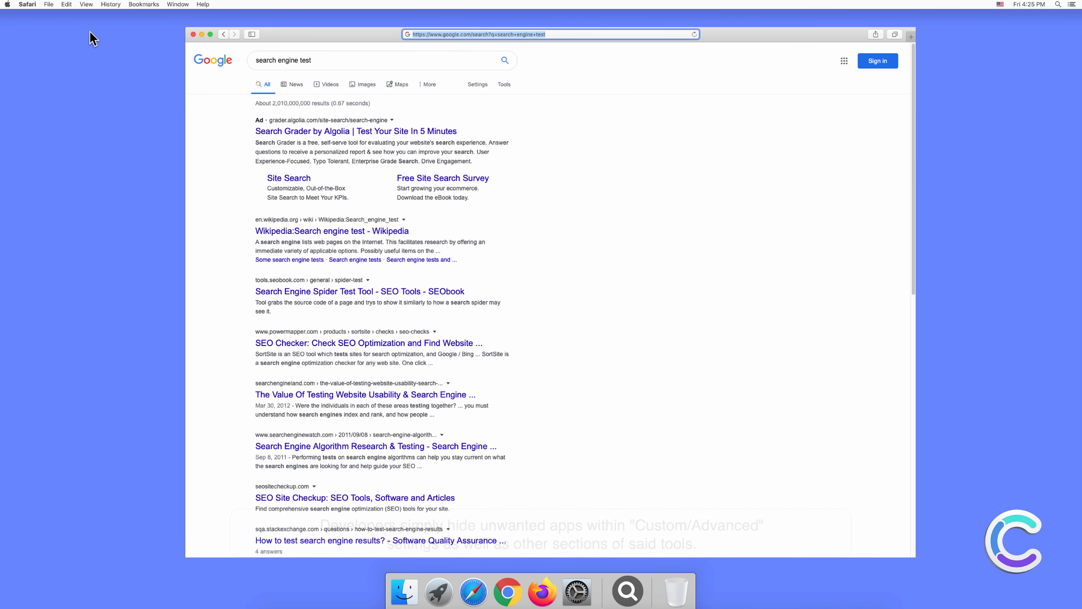
{"action": "left_click", "coordinate": [27, 4]}
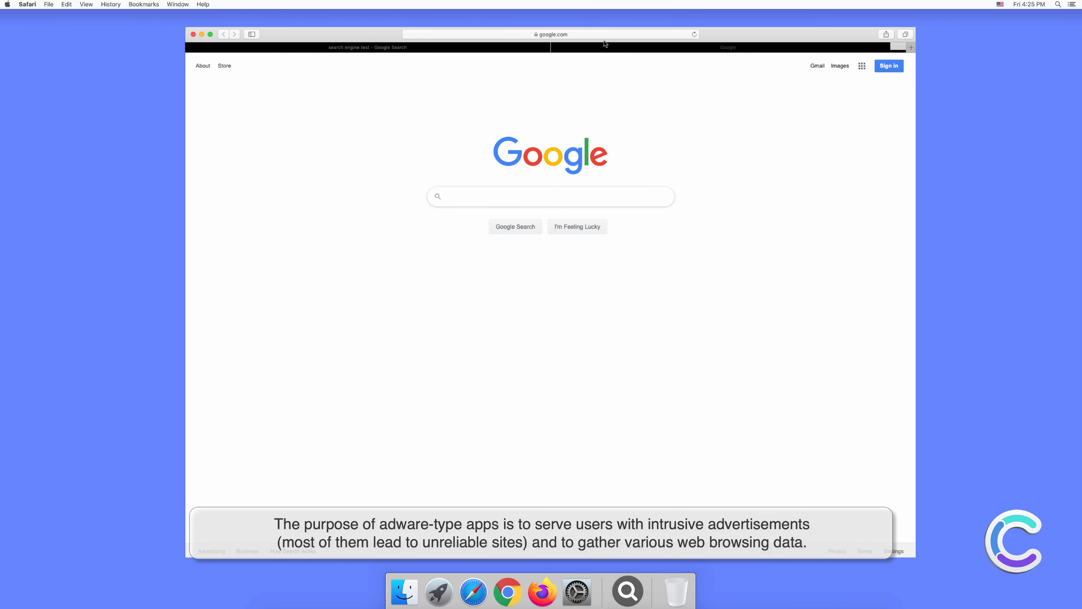
{"action": "left_click", "coordinate": [551, 34]}
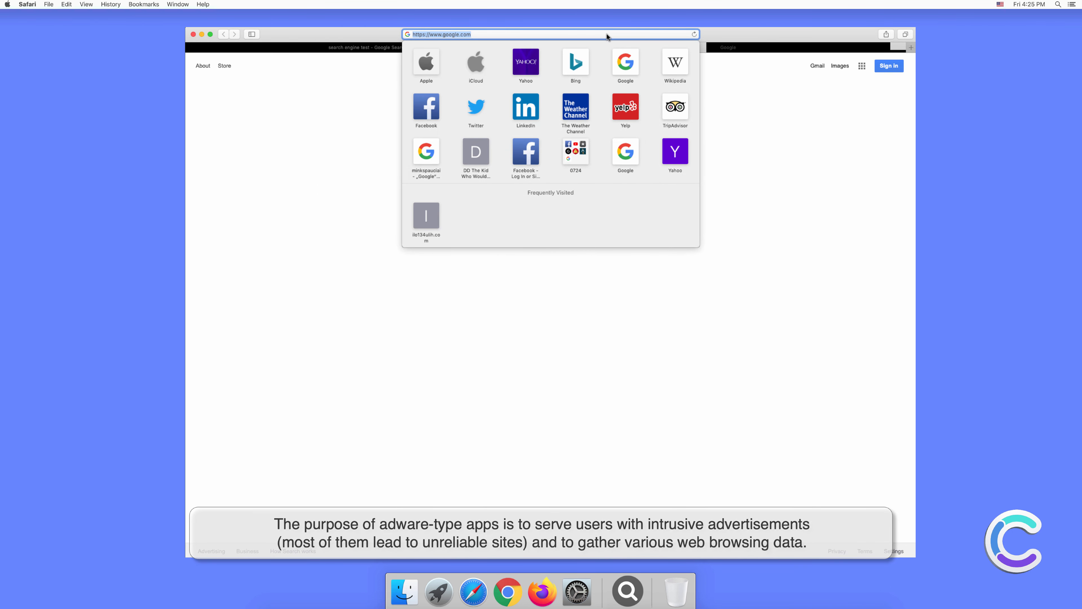
{"action": "type", "text": "testing+search+engine"}
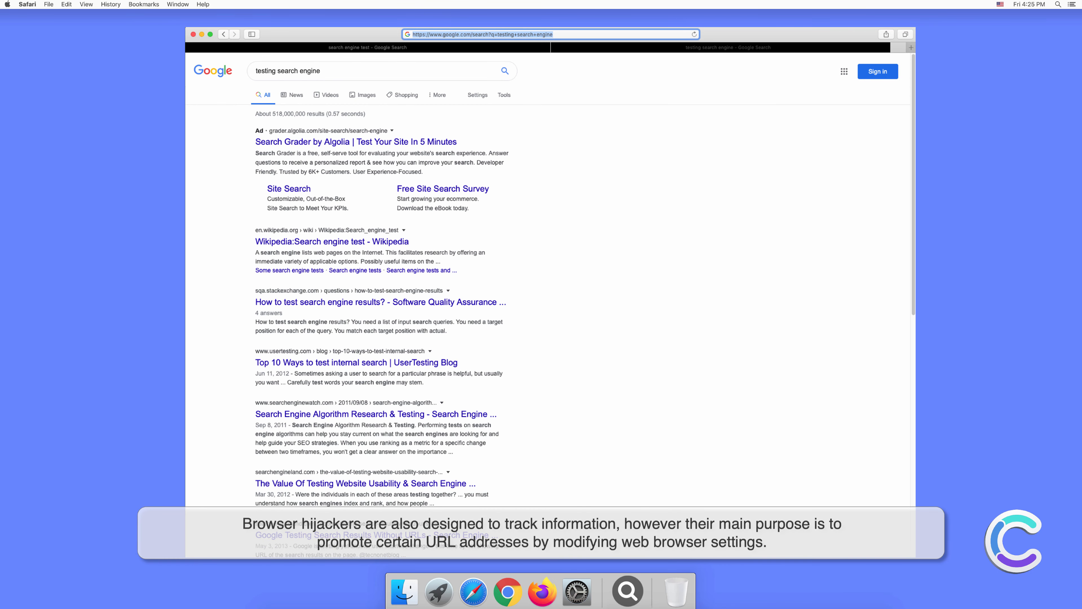
{"action": "mouse_move", "coordinate": [795, 53]}
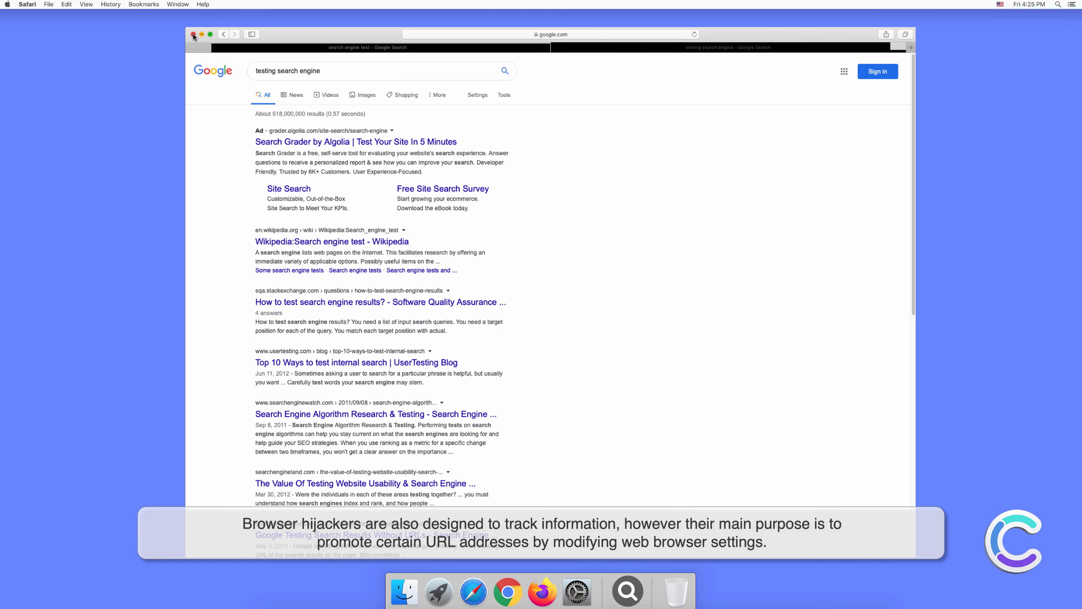
{"action": "left_click", "coordinate": [194, 35]}
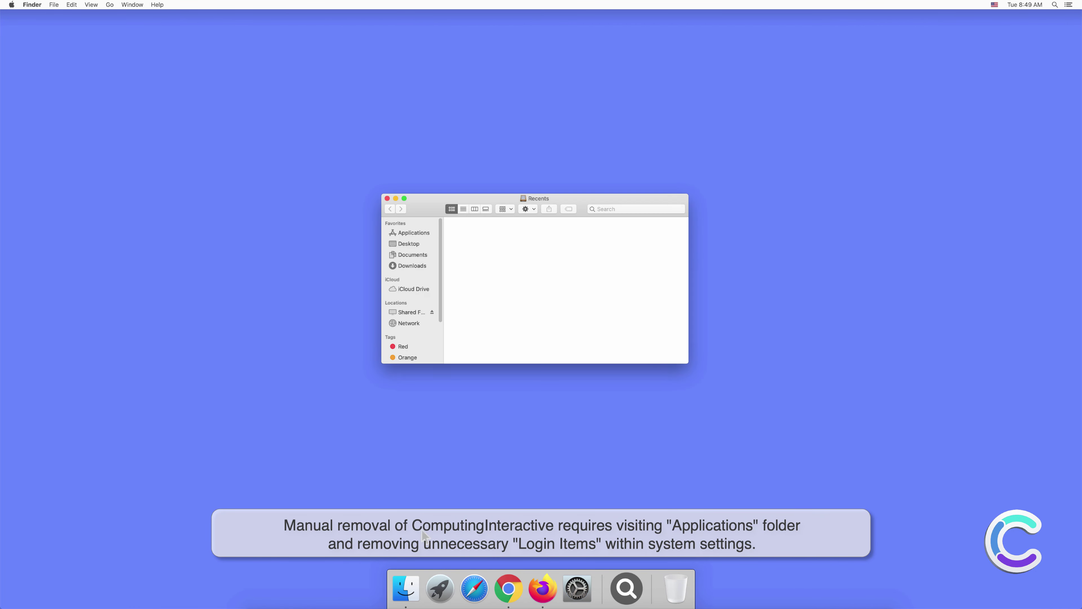
Step: Trash the ComputingInteractive app from Applications and close the Finder window
{"action": "left_click", "coordinate": [413, 233]}
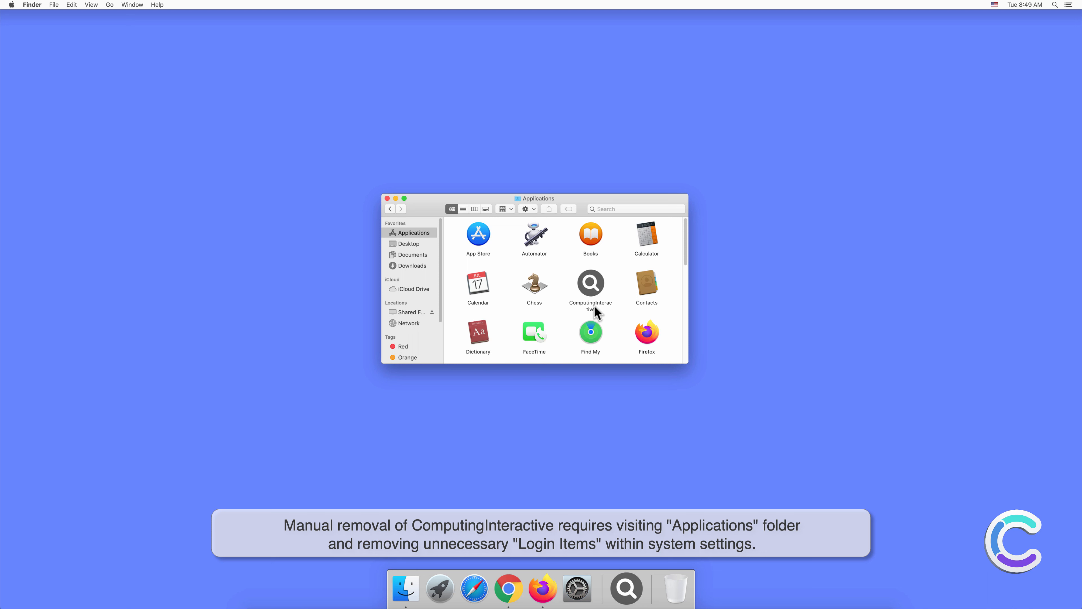
{"action": "right_click", "coordinate": [590, 283]}
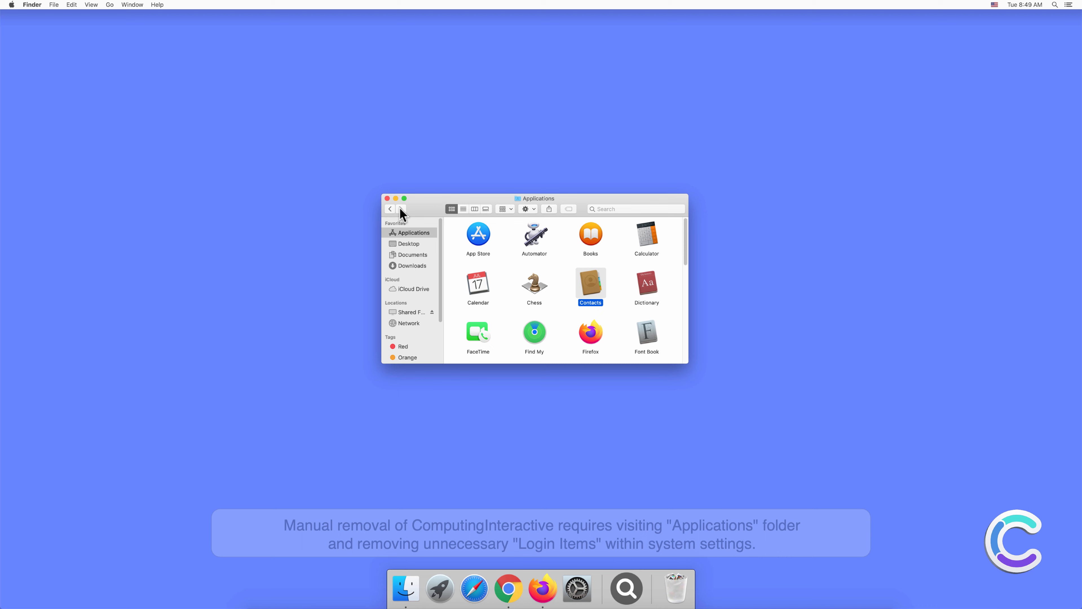
{"action": "left_click", "coordinate": [387, 198]}
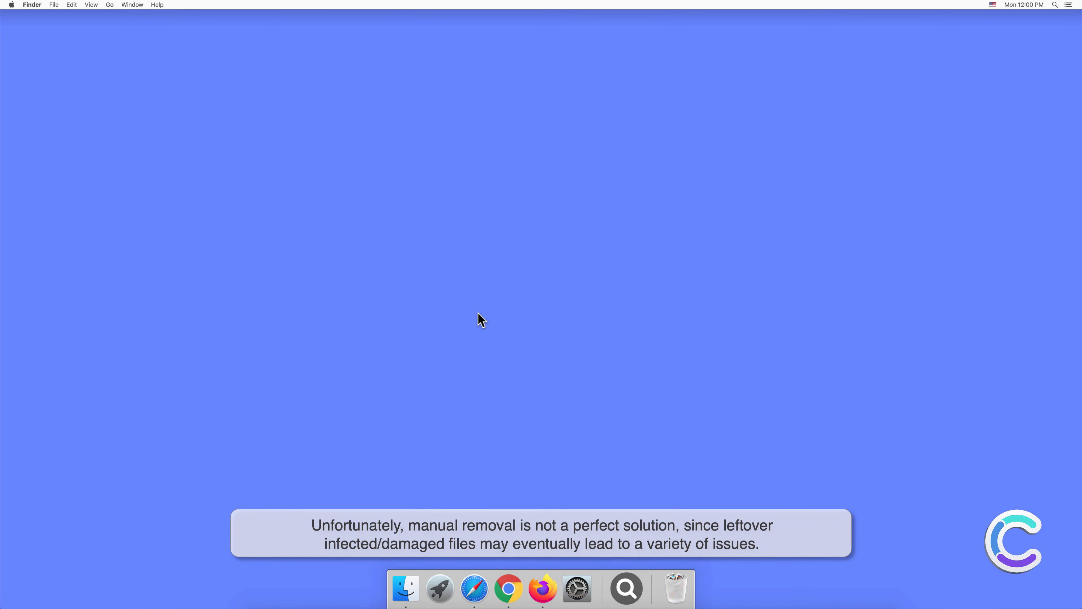
Step: Visit Users & Groups in System Preferences, then quit it
{"action": "left_click", "coordinate": [577, 591]}
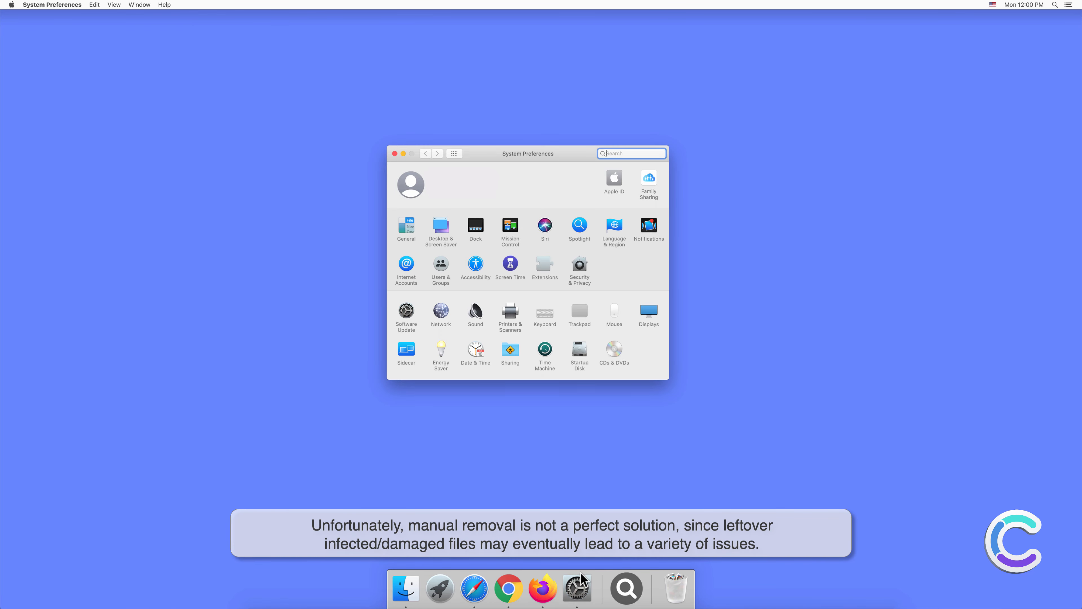
{"action": "mouse_move", "coordinate": [443, 273]}
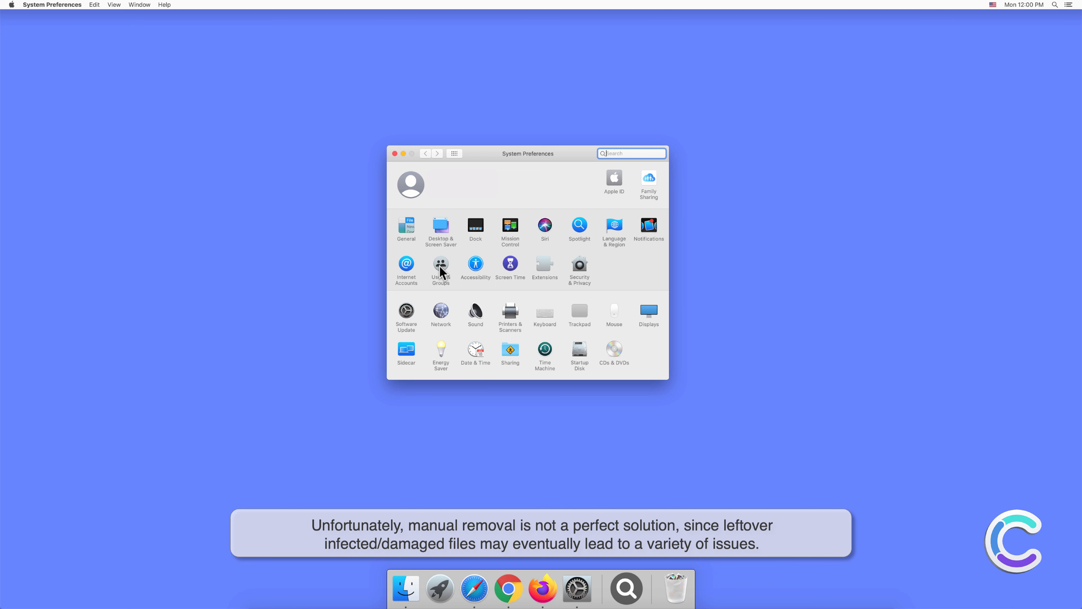
{"action": "left_click", "coordinate": [441, 263]}
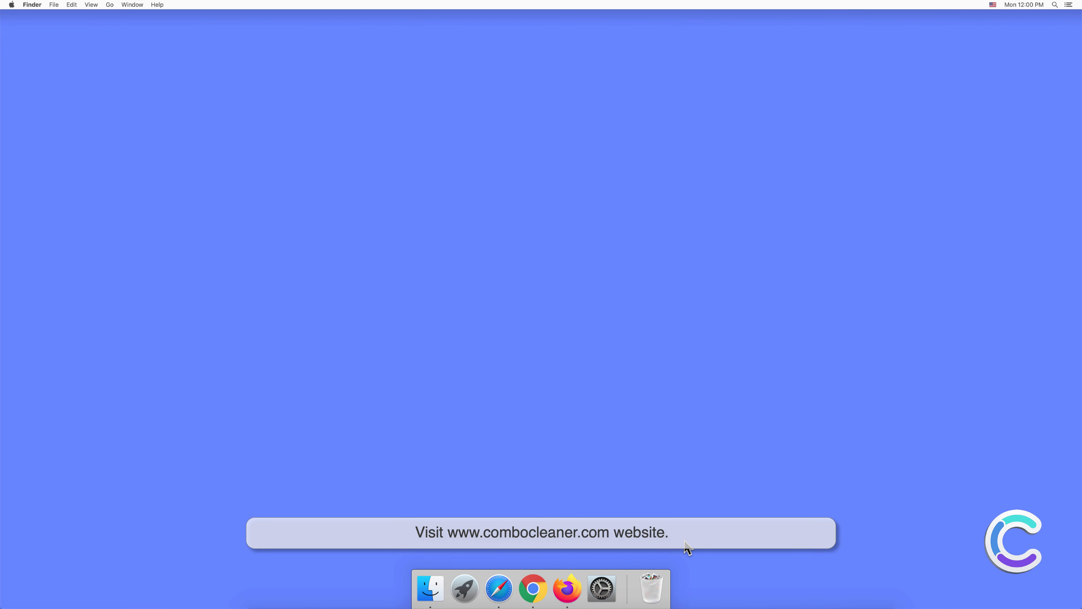
{"action": "mouse_move", "coordinate": [498, 591]}
{"action": "type", "text": "www.combocleaner.com"}
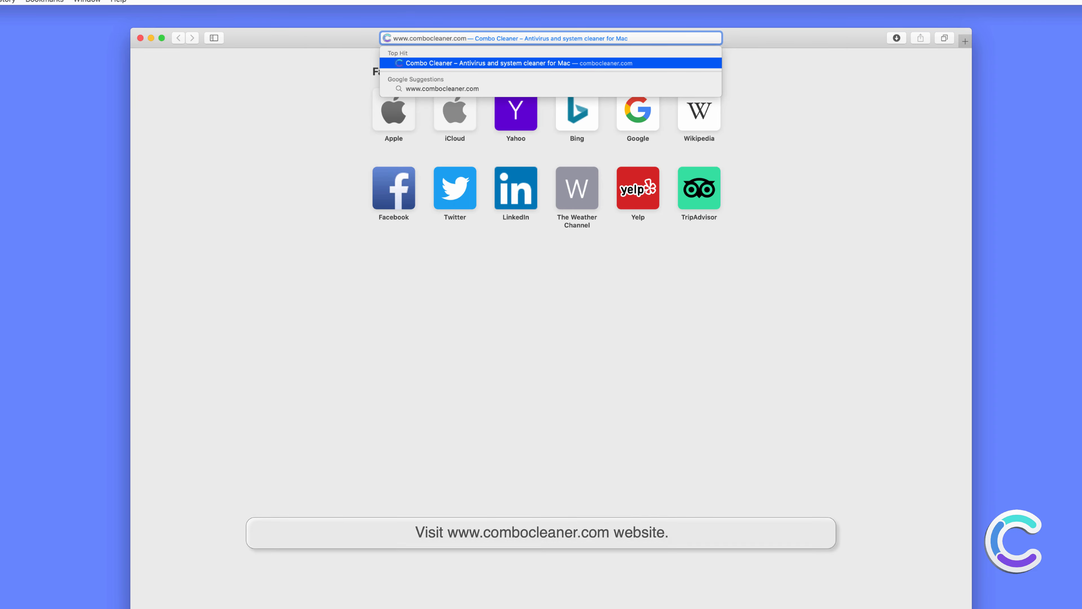
Step: Download combocleaner.dmg from combocleaner.com, mount it and copy Combo Cleaner into Applications
{"action": "left_click", "coordinate": [534, 63]}
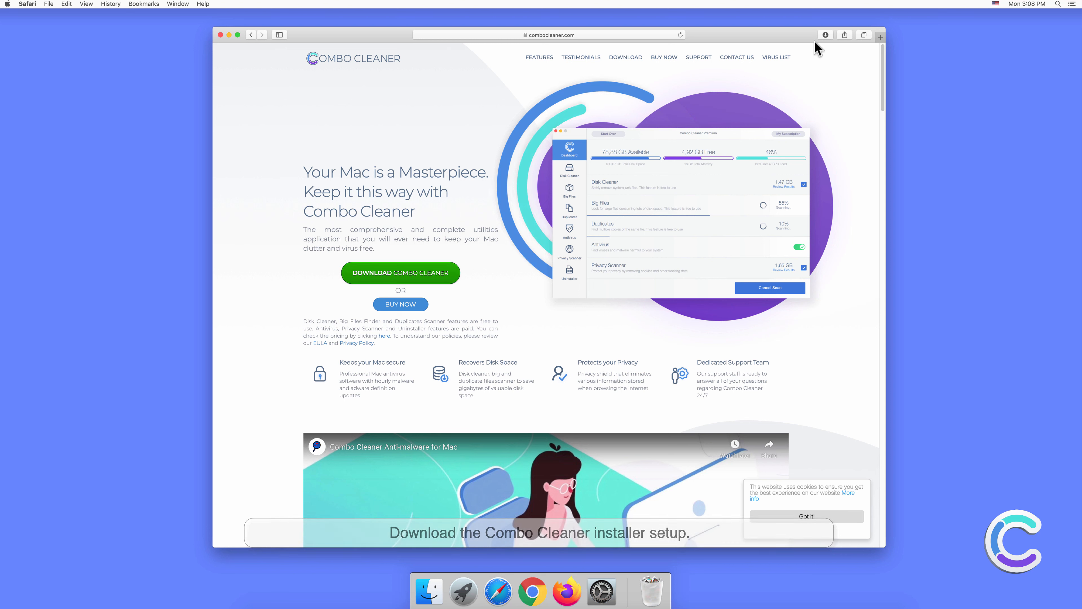
{"action": "left_click", "coordinate": [825, 35]}
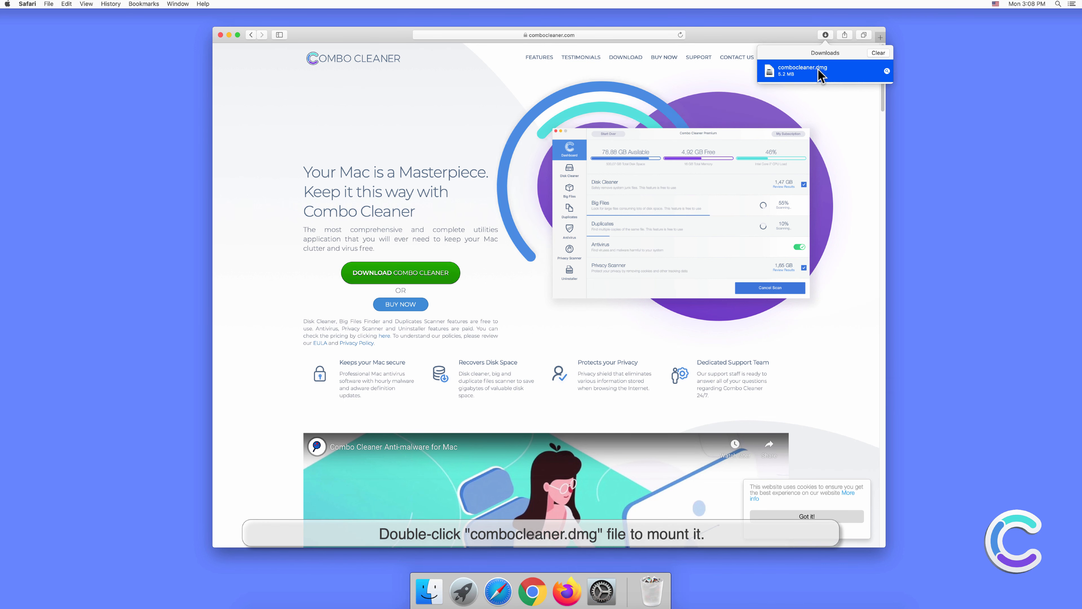
{"action": "double_click", "coordinate": [806, 70]}
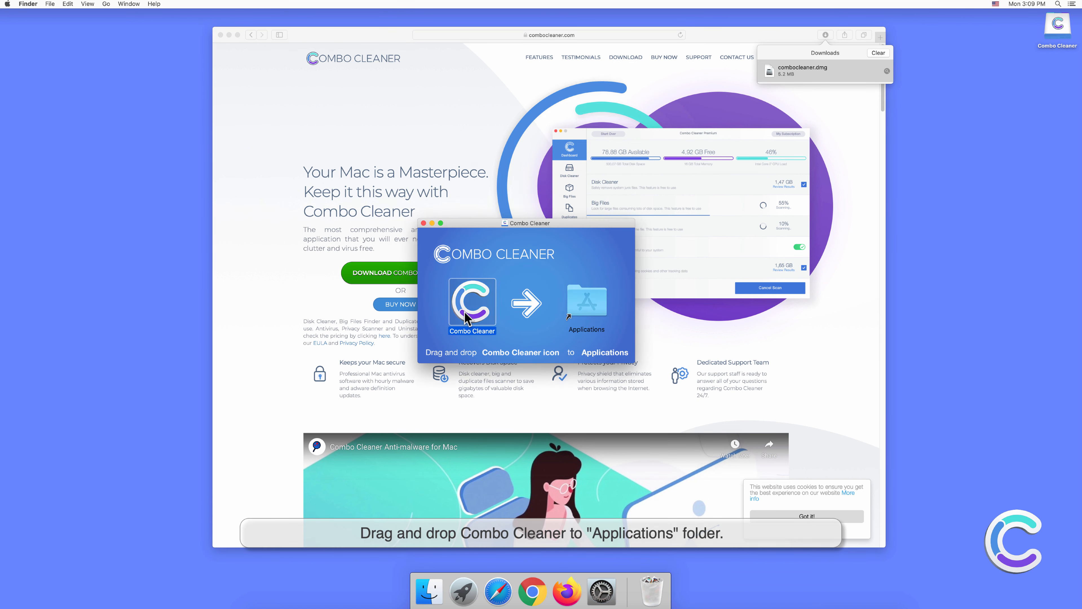
{"action": "left_click_drag", "start_coordinate": [472, 304], "coordinate": [586, 304]}
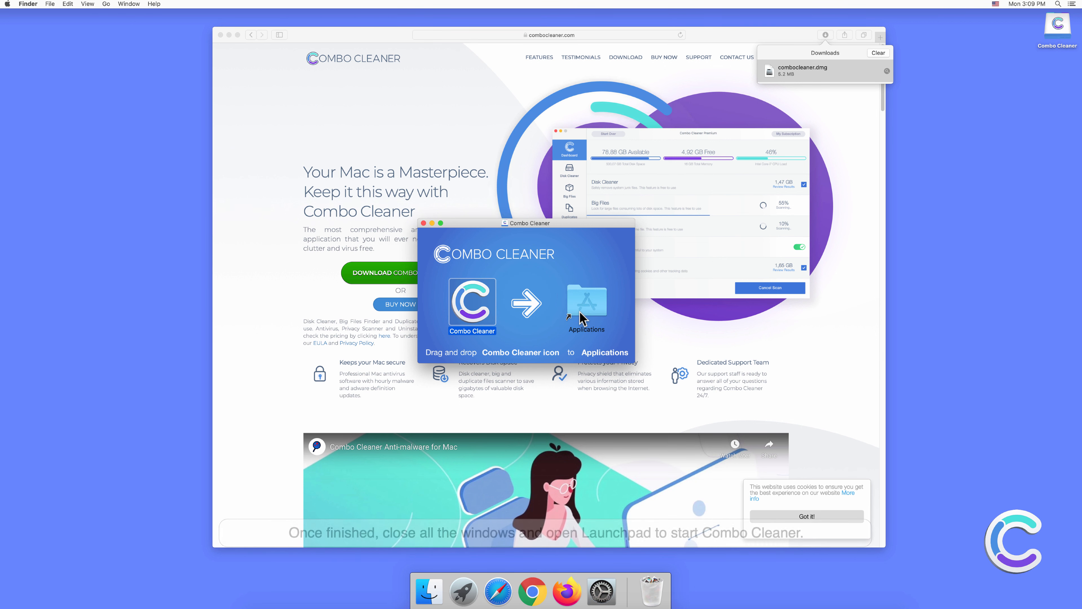
{"action": "mouse_move", "coordinate": [430, 236]}
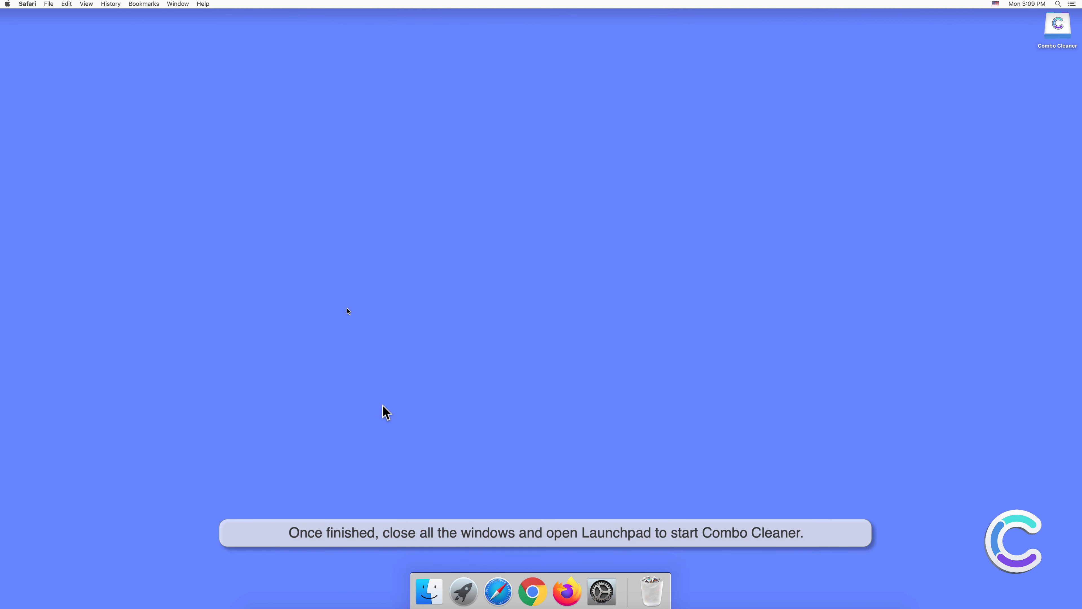
{"action": "mouse_move", "coordinate": [463, 593]}
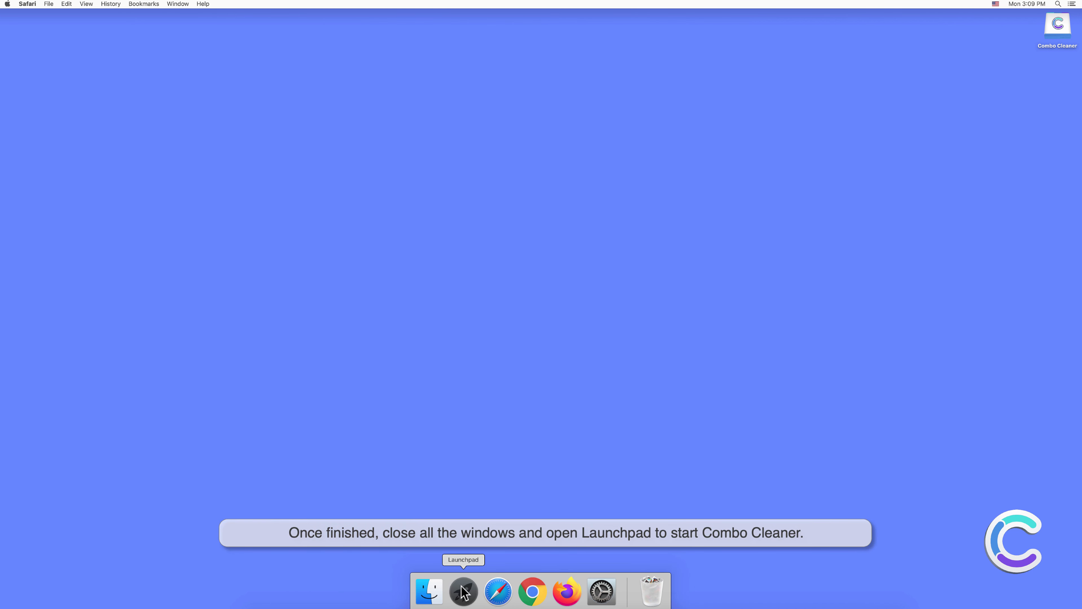
Step: Launch Combo Cleaner from Launchpad and confirm the security warning to reach its dashboard
{"action": "left_click", "coordinate": [462, 591]}
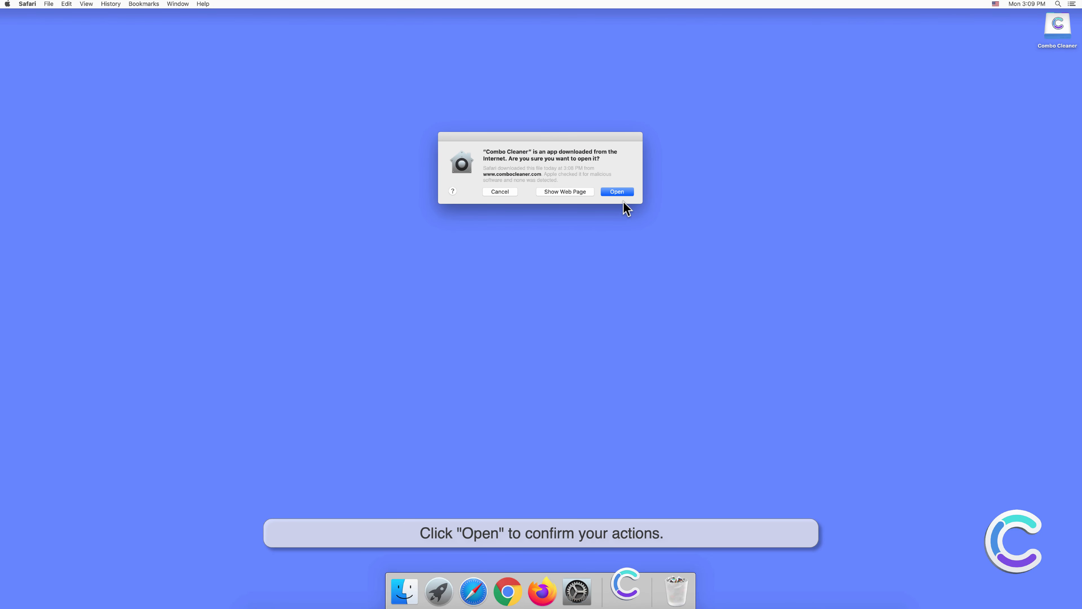
{"action": "left_click", "coordinate": [616, 192]}
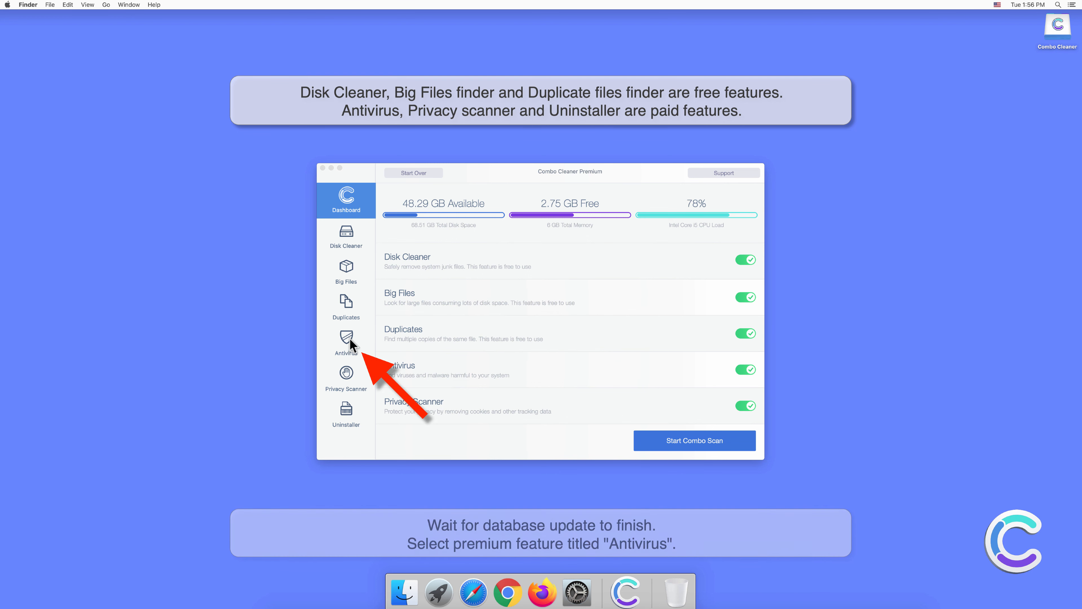
Step: Start a Full Scan in Antivirus, which reports 10 items including adware and a hijacked browser
{"action": "left_click", "coordinate": [346, 343]}
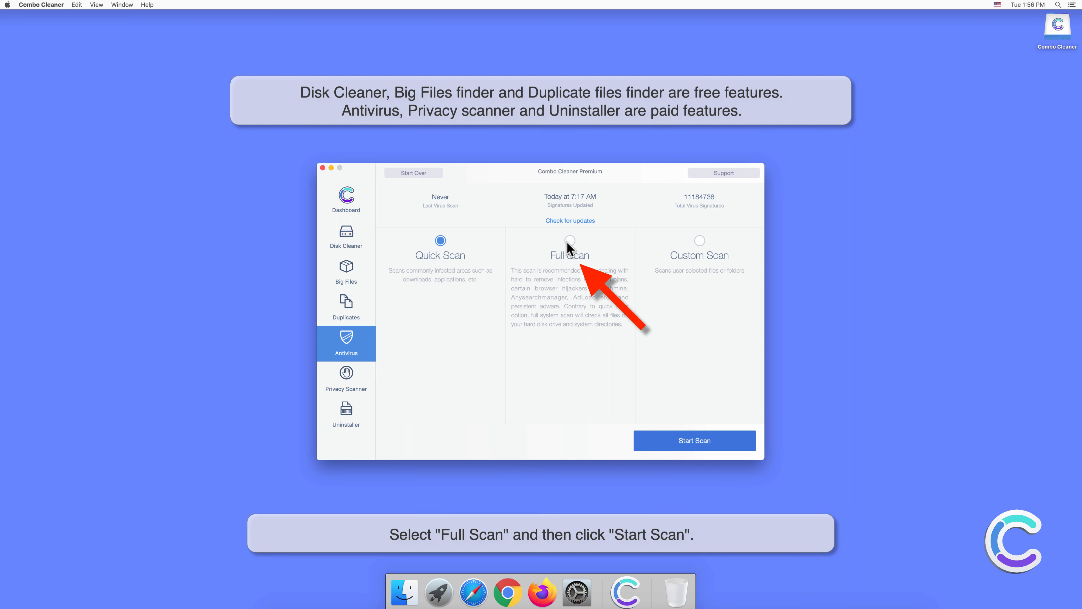
{"action": "left_click", "coordinate": [569, 241]}
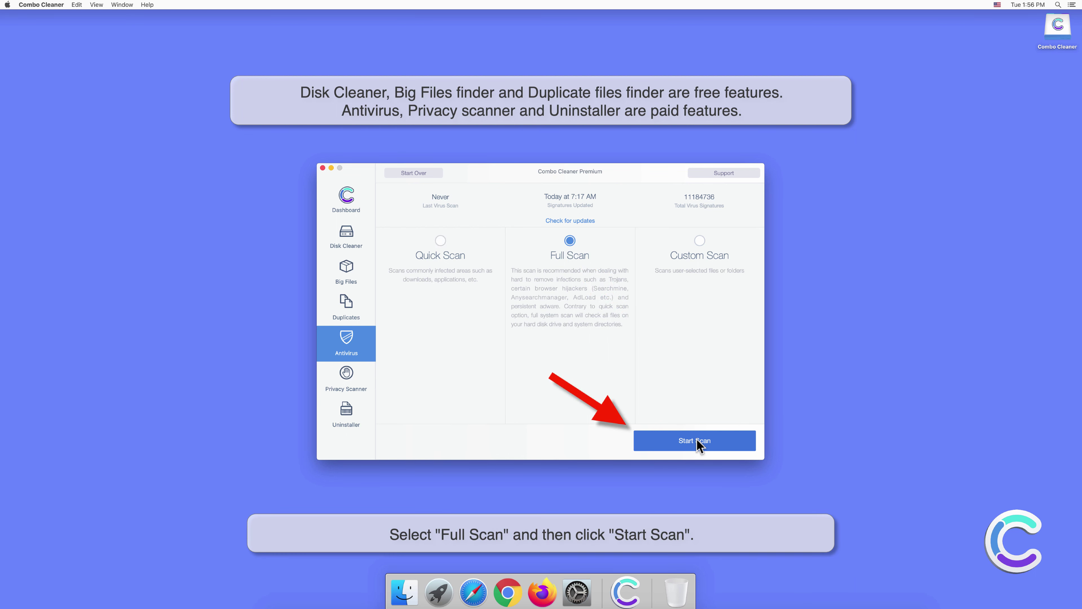
{"action": "left_click", "coordinate": [695, 441]}
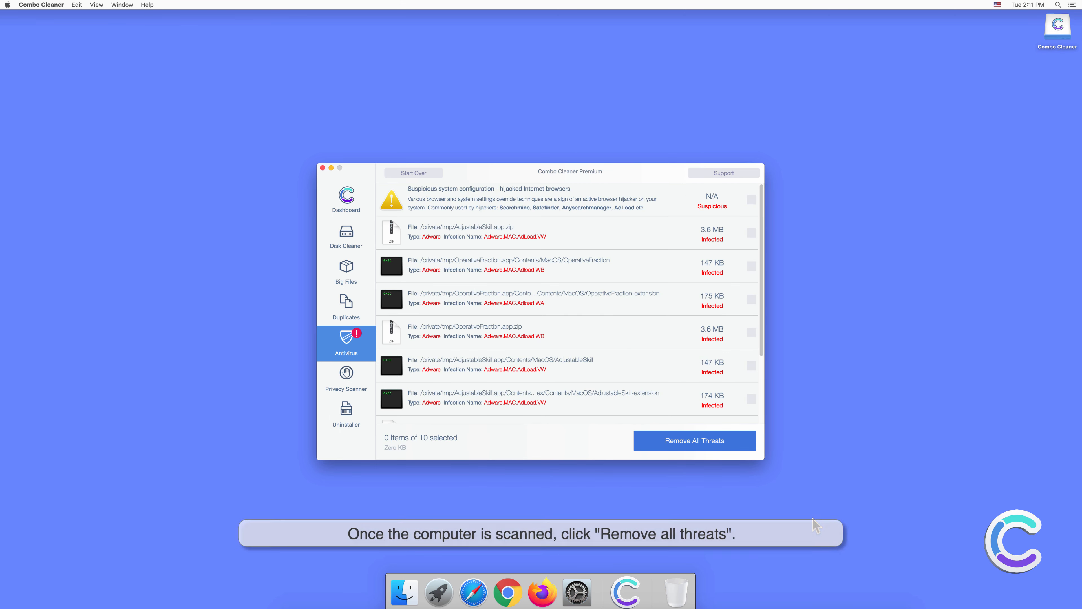
Step: Remove all threats, authenticate with the admin password, and accept the restart prompt
{"action": "left_click", "coordinate": [695, 440]}
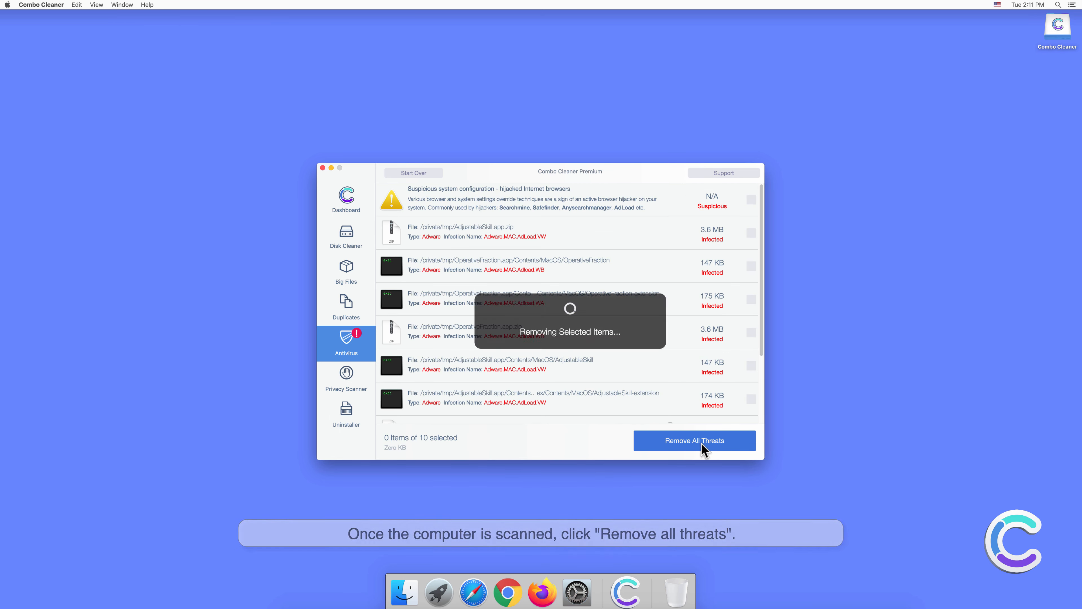
{"action": "left_click", "coordinate": [694, 441]}
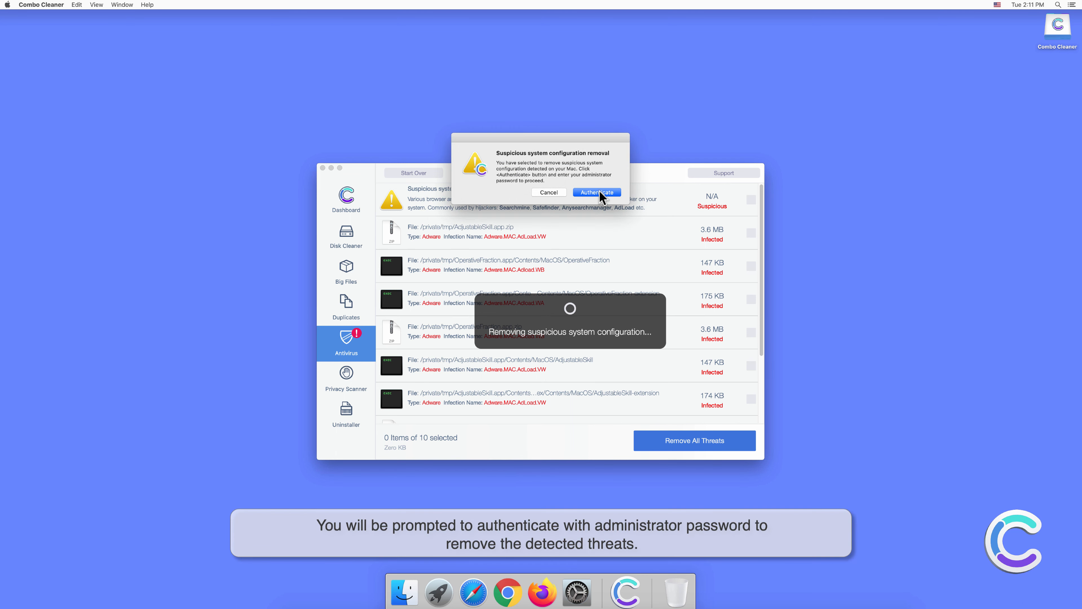
{"action": "left_click", "coordinate": [597, 193]}
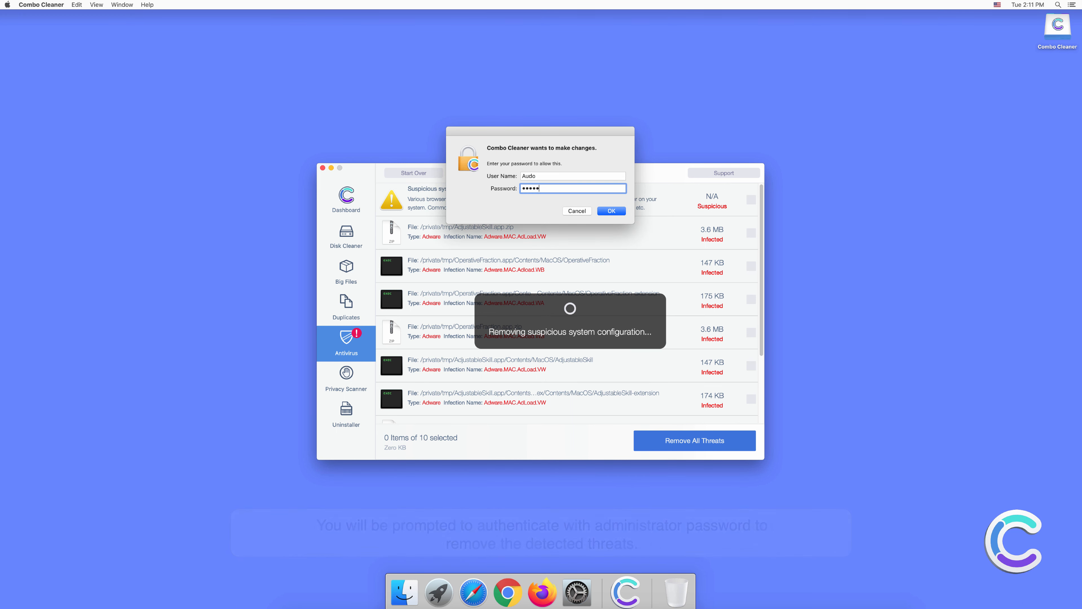
{"action": "left_click", "coordinate": [611, 211]}
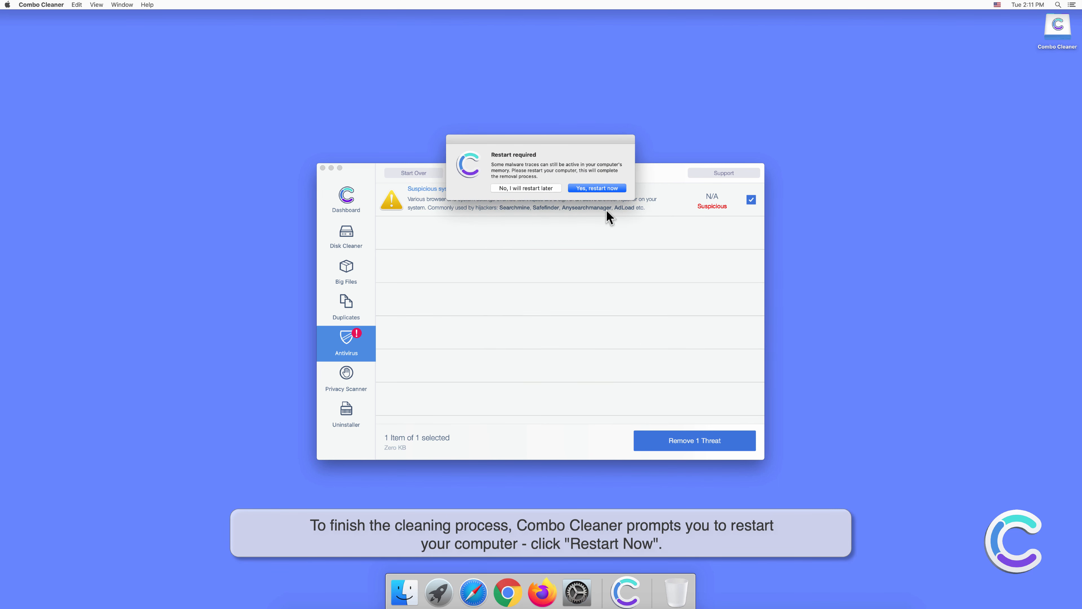
{"action": "left_click", "coordinate": [597, 188]}
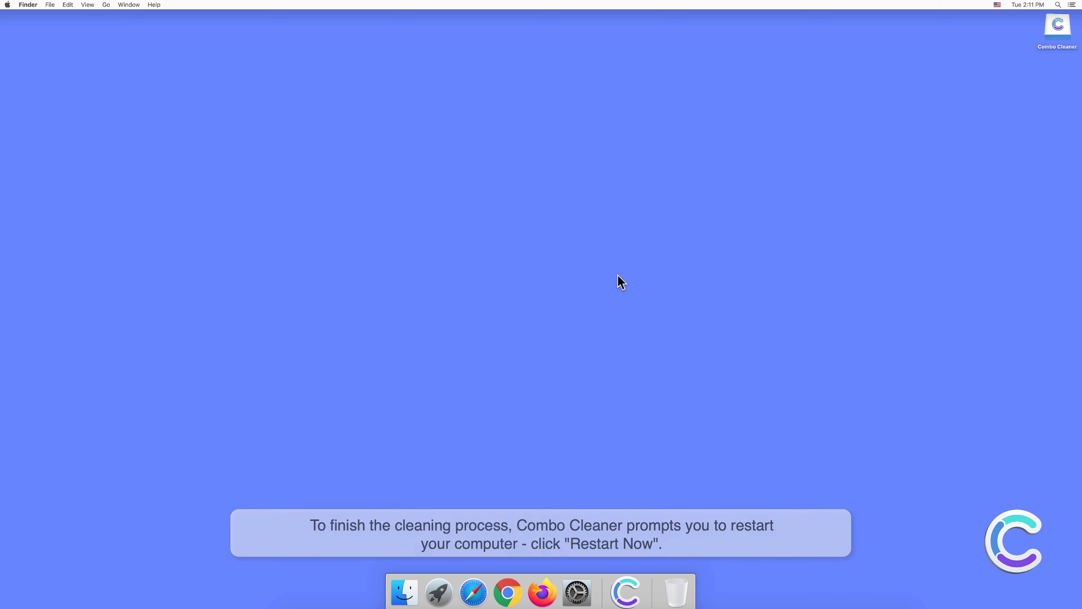